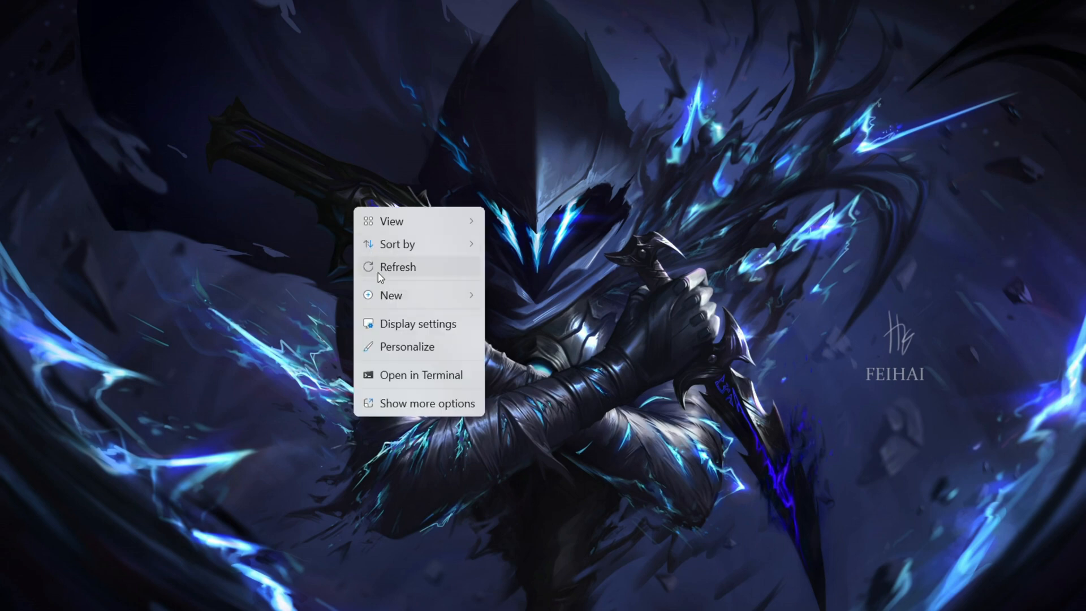
Refresh the Windows desktop from its context menu
click(394, 596)
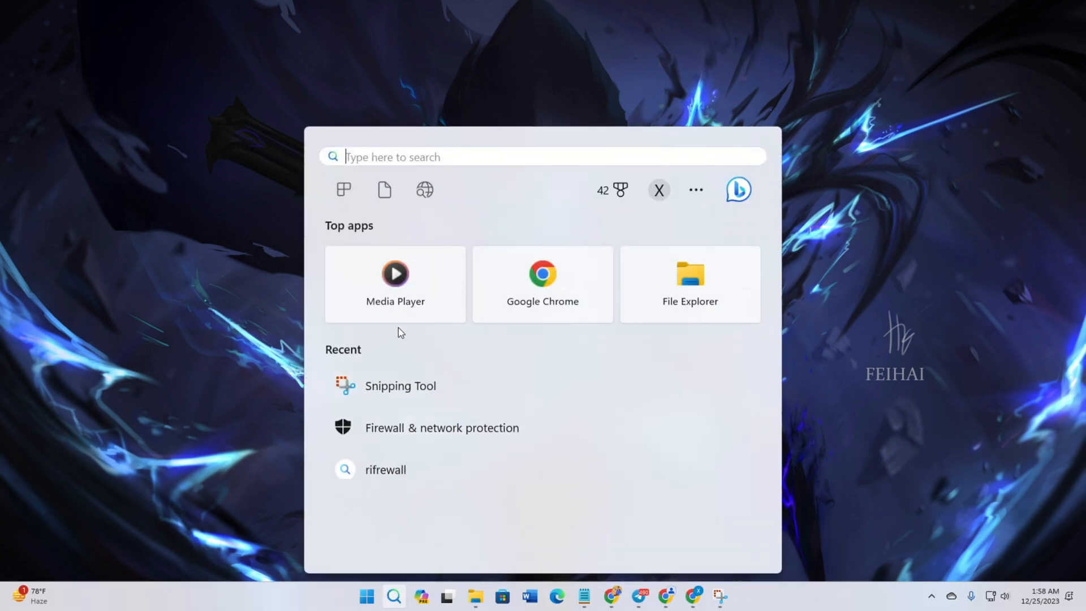
Launch cmd and run 'ipconfig /flushdns' to flush the DNS cache
text(cmd)
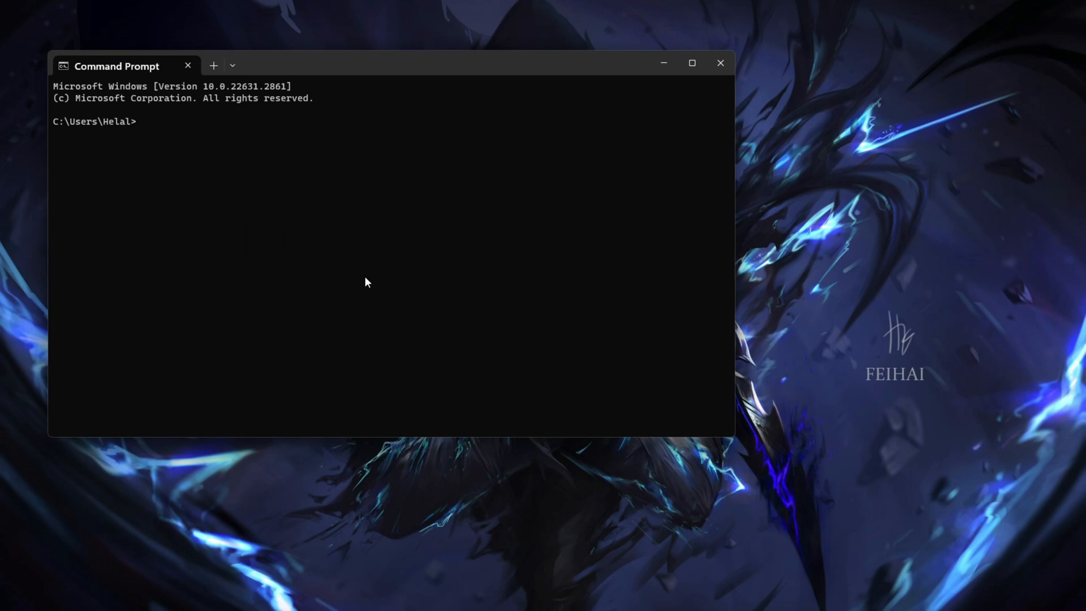
text('ipconfig /flushdns)
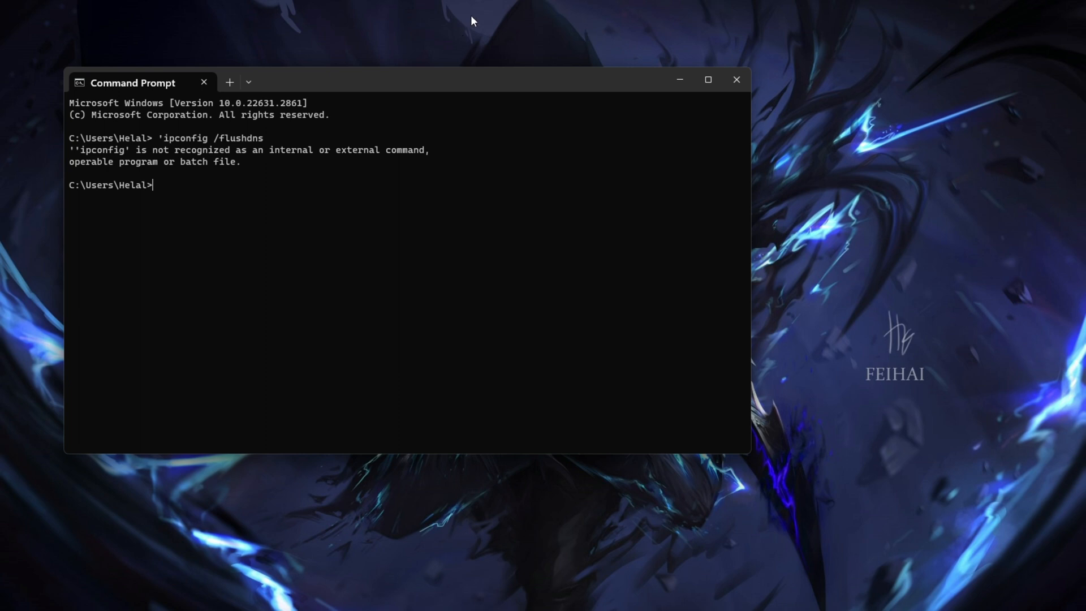
mouse_move(467, 37)
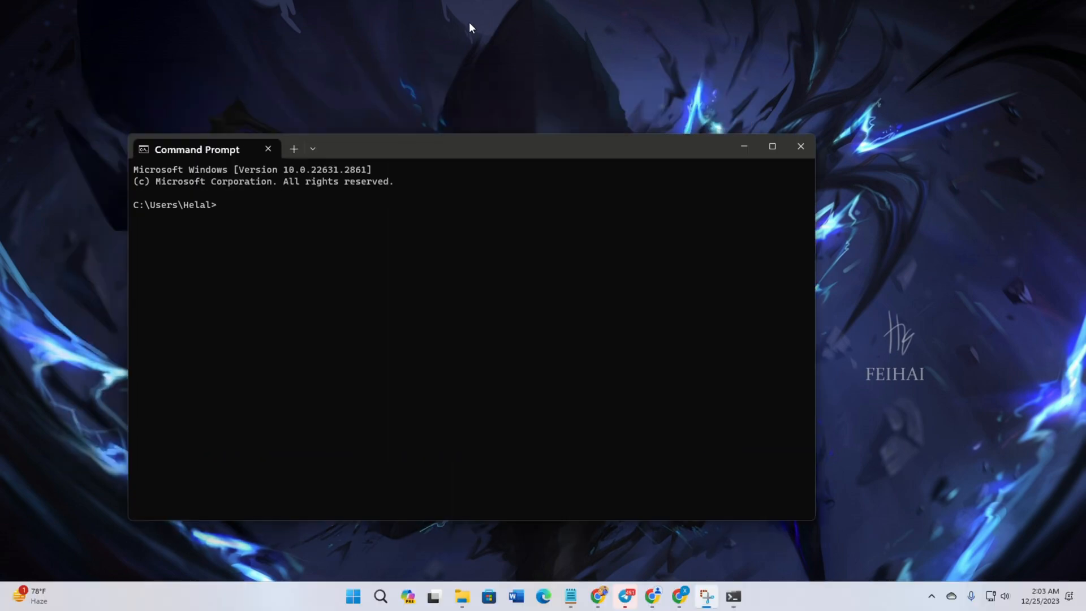
click(380, 596)
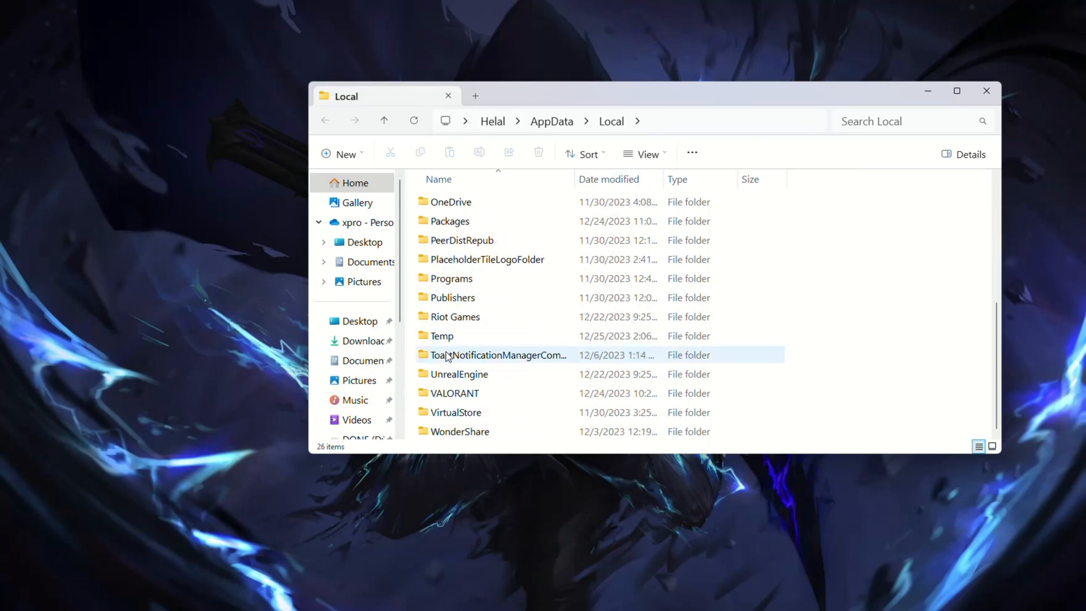
Delete all files in Local\Riot Games\VALORANT\Config (ClientConfiguration.json, RiotClientSettings.yaml)
double_click(455, 392)
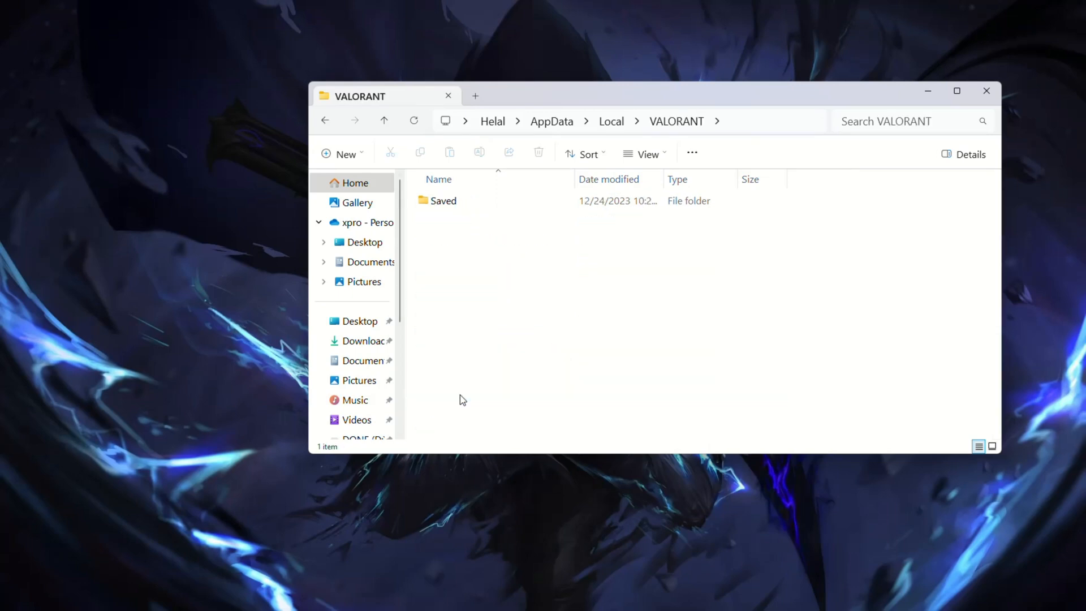
mouse_move(479, 295)
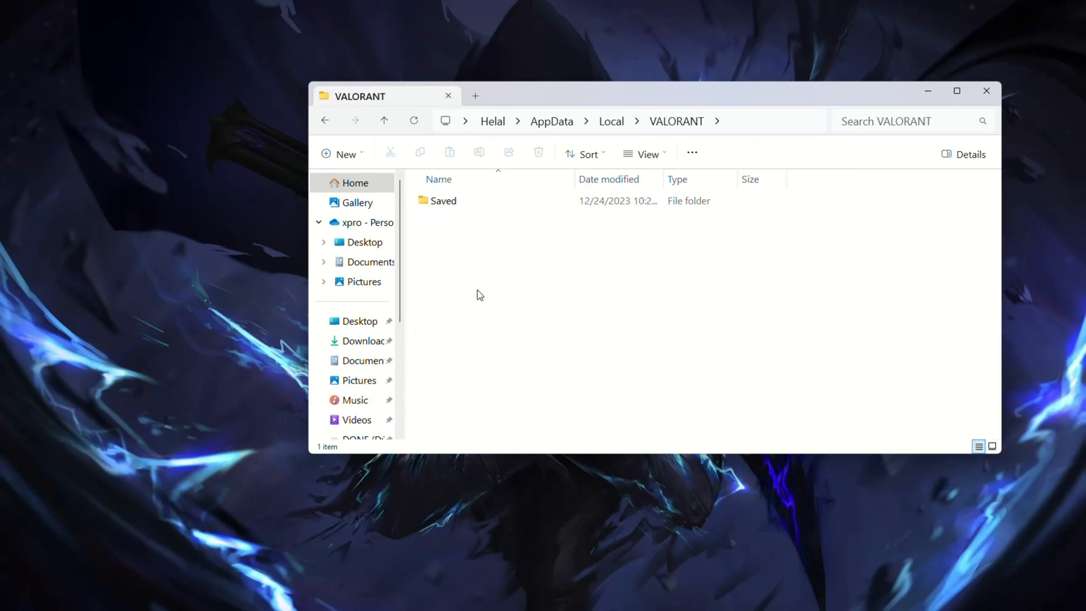
double_click(444, 200)
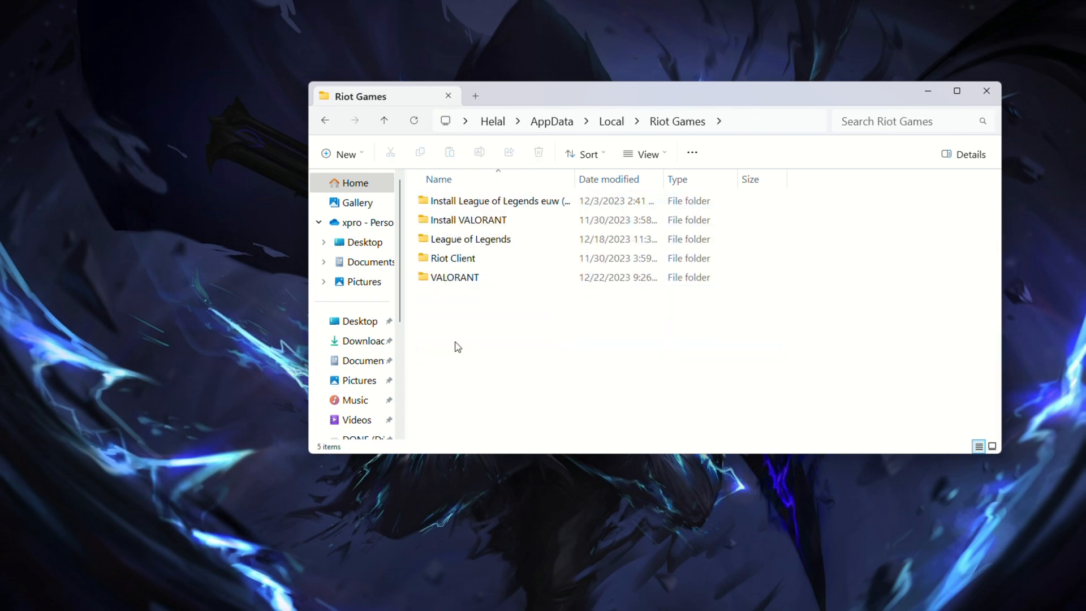
double_click(454, 276)
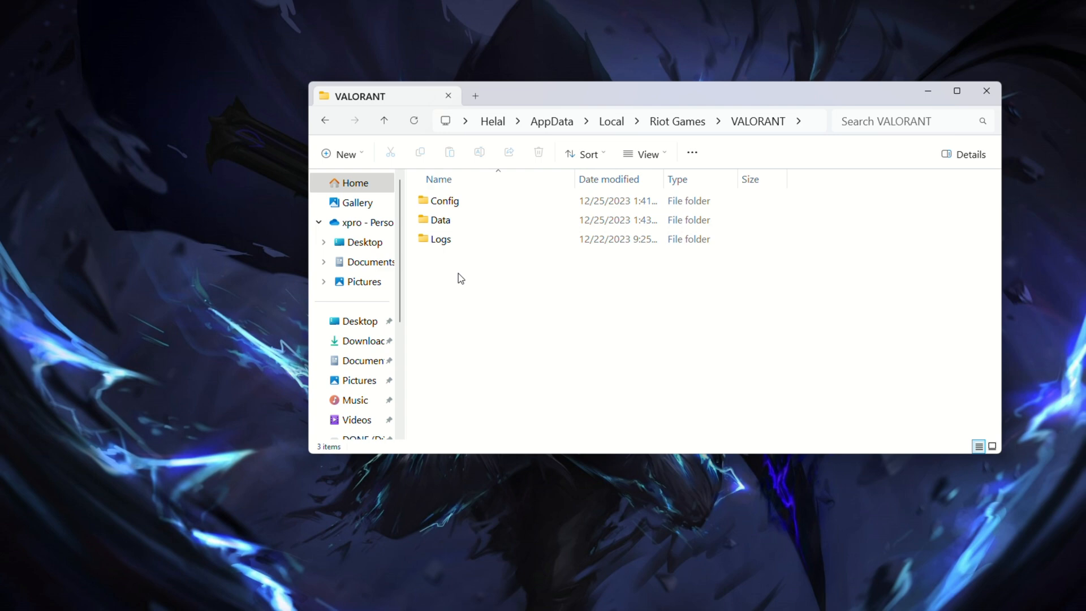
double_click(445, 202)
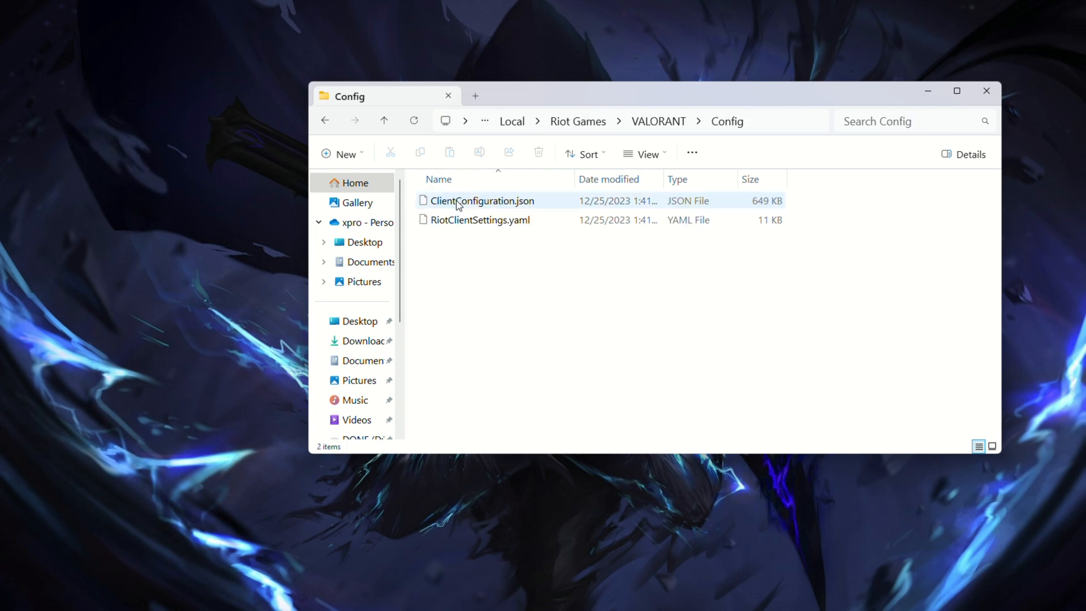
key(ctrl+a)
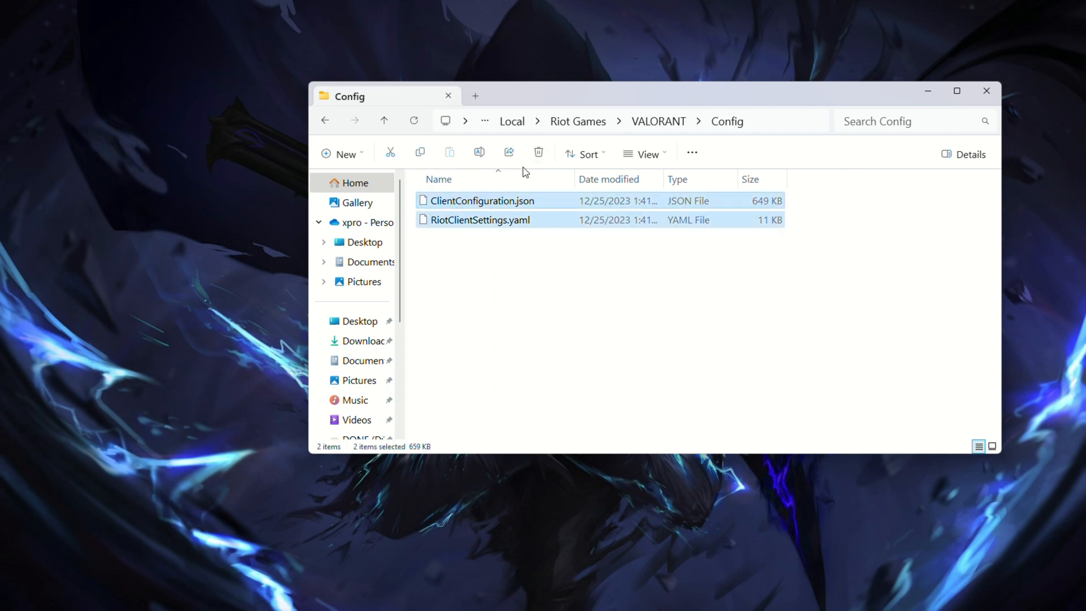
click(538, 153)
text(ser)
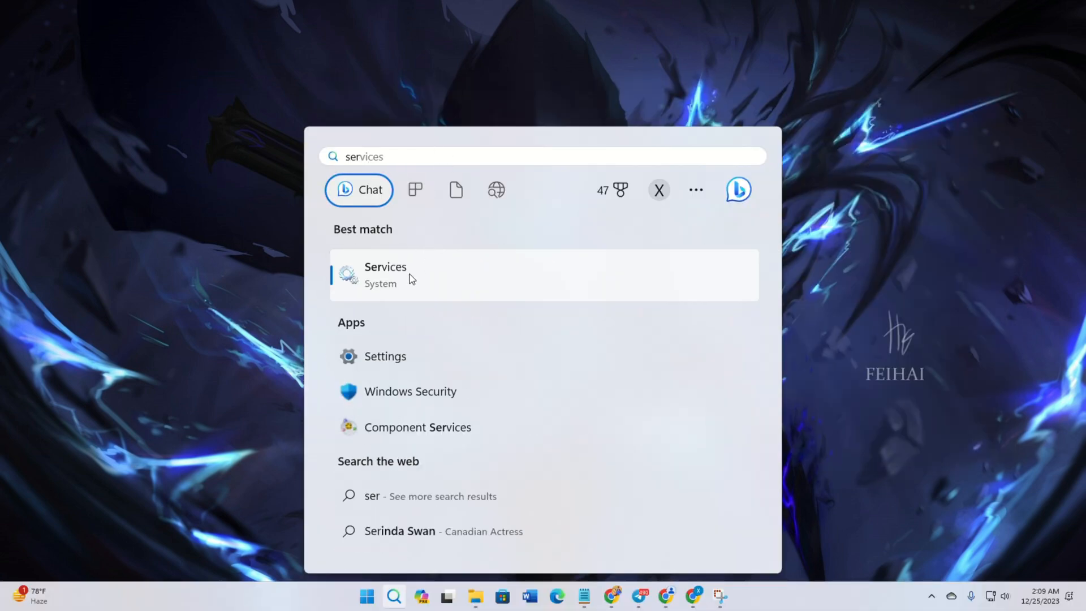
Set the vgc service's startup type to Automatic and start it, then search msconfig
click(385, 275)
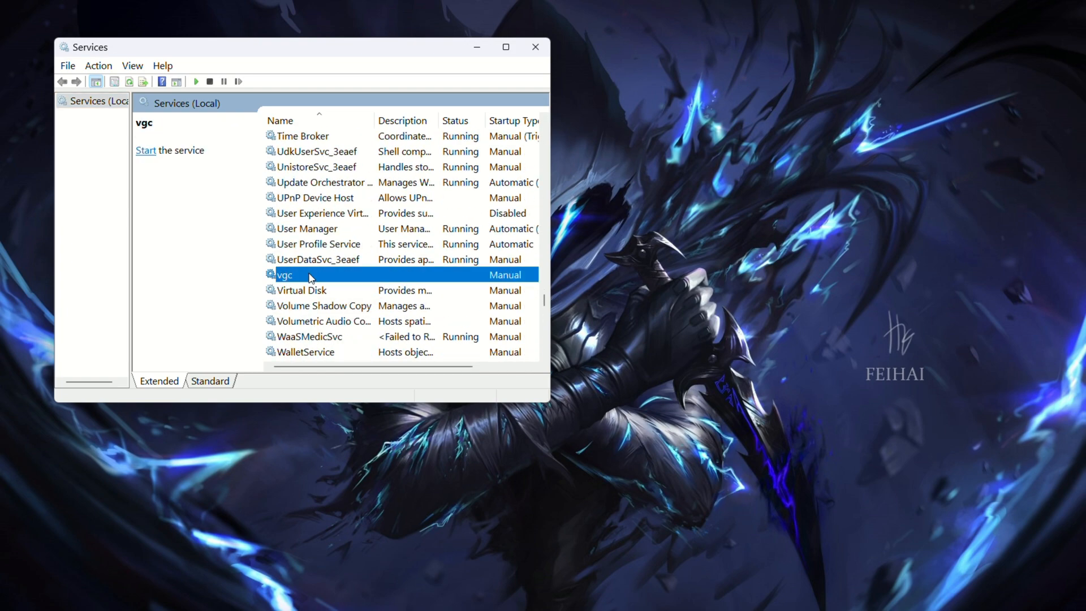
double_click(310, 273)
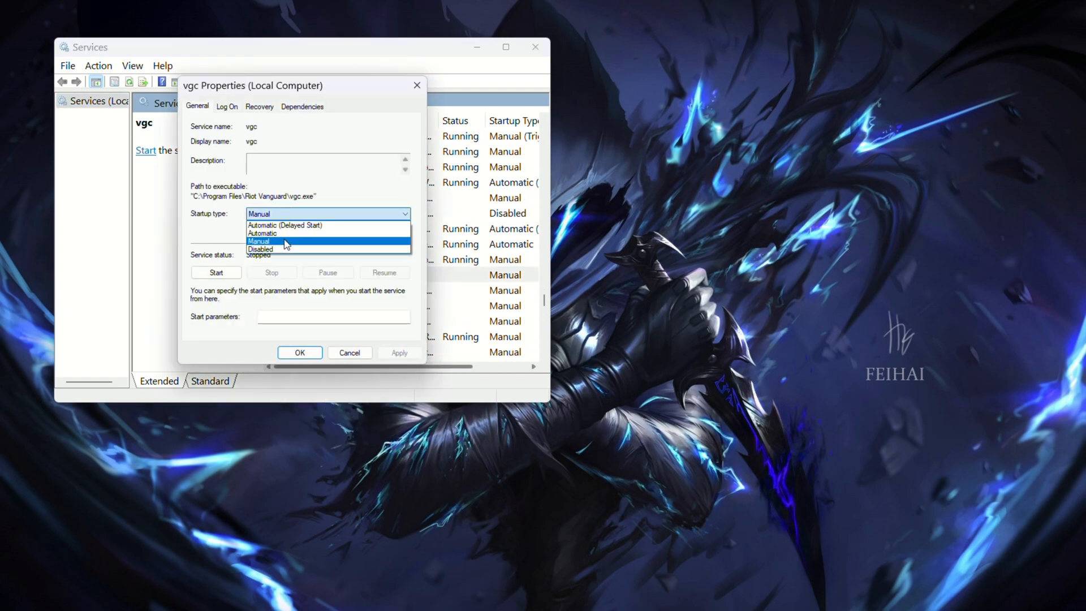
click(262, 233)
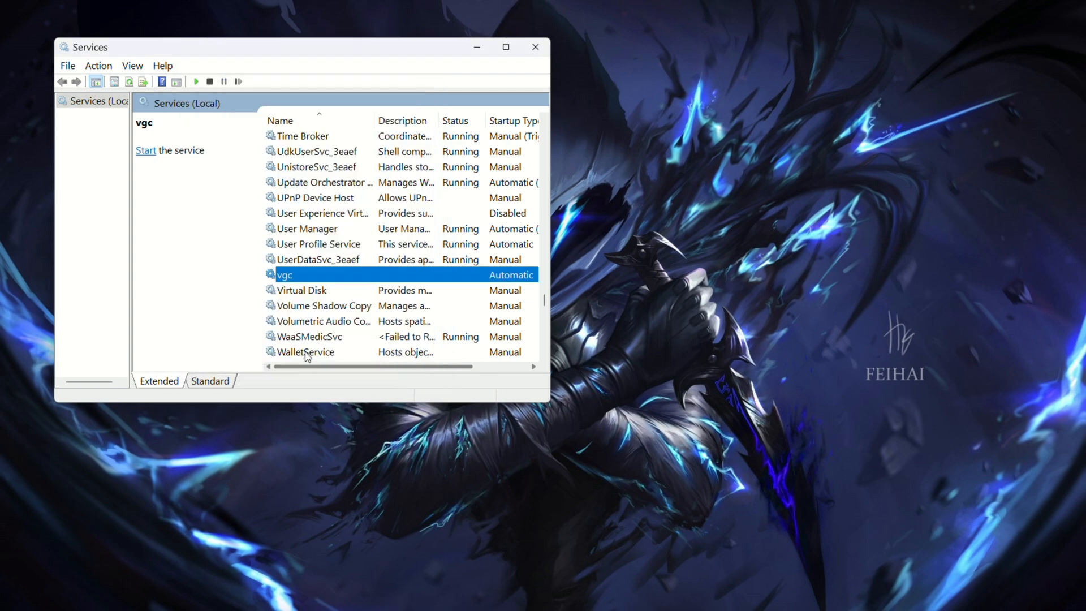
right_click(283, 274)
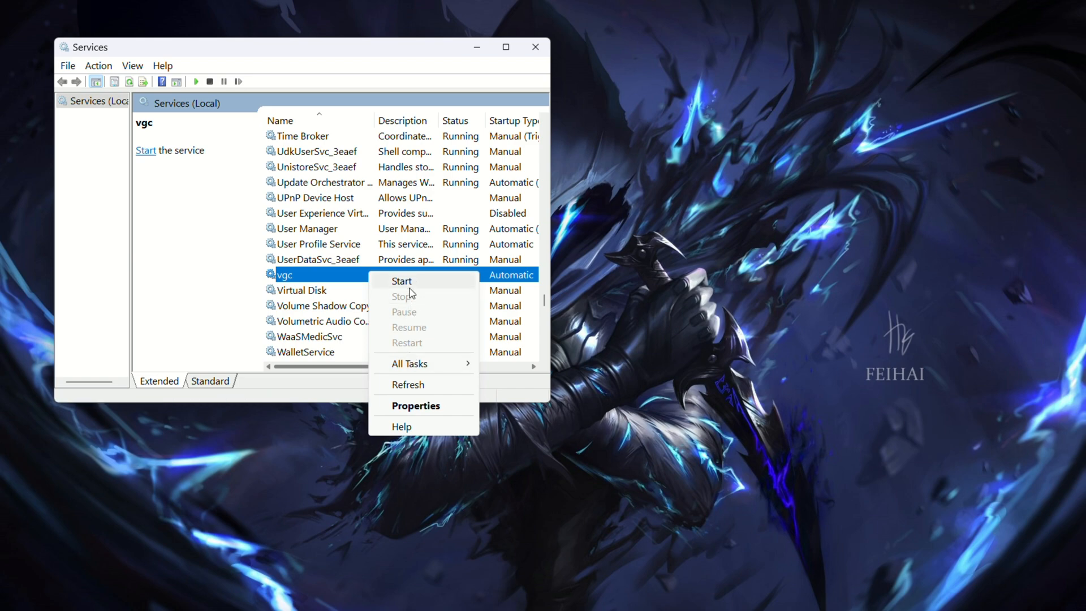
click(400, 281)
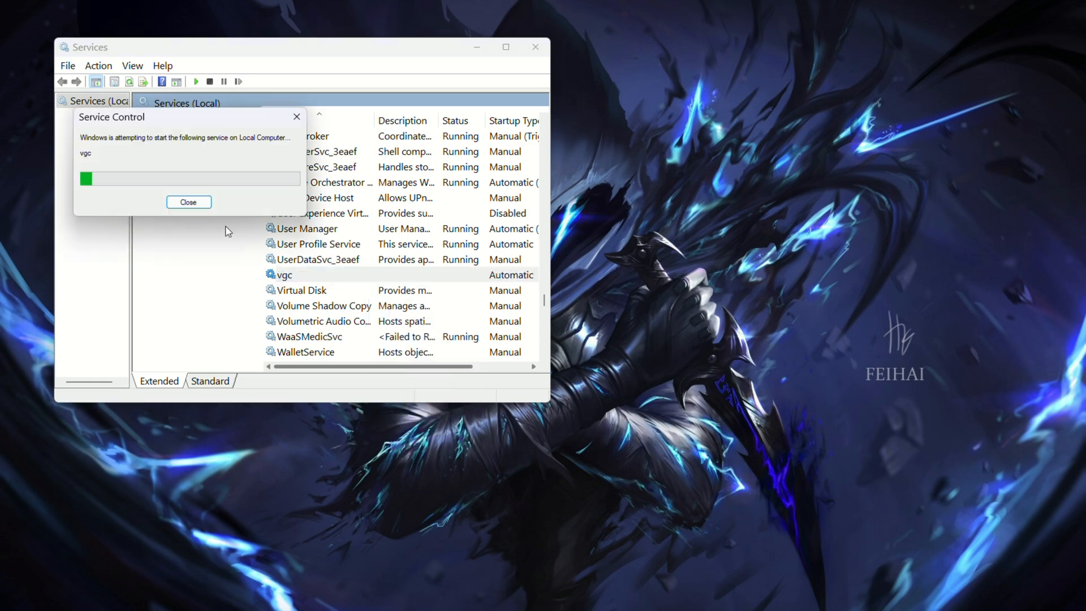
text(msconfig)
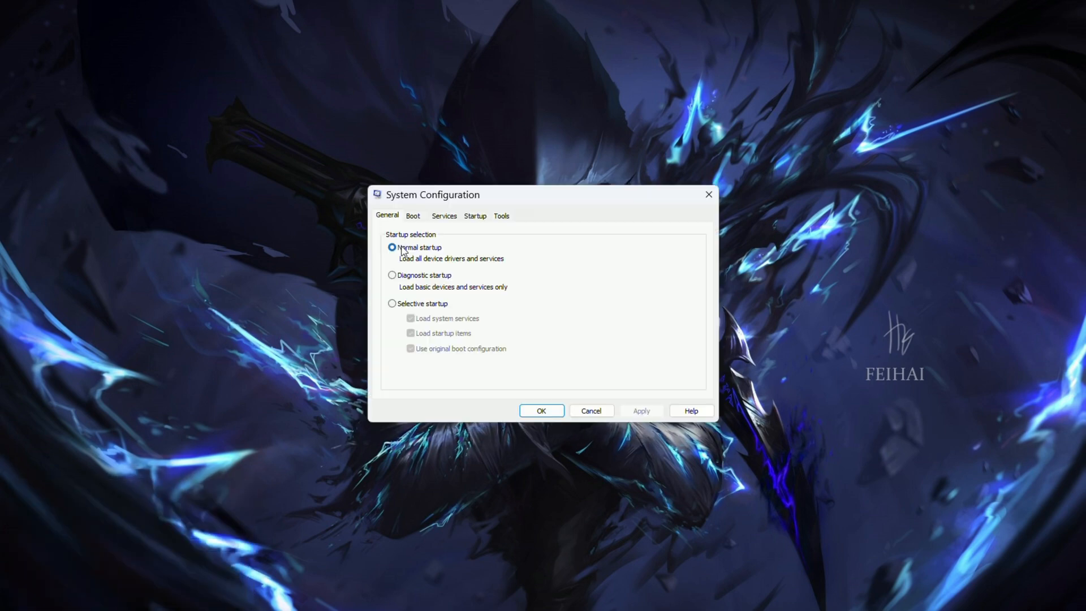
Show the Services list in System Configuration with Microsoft services hidden
click(444, 215)
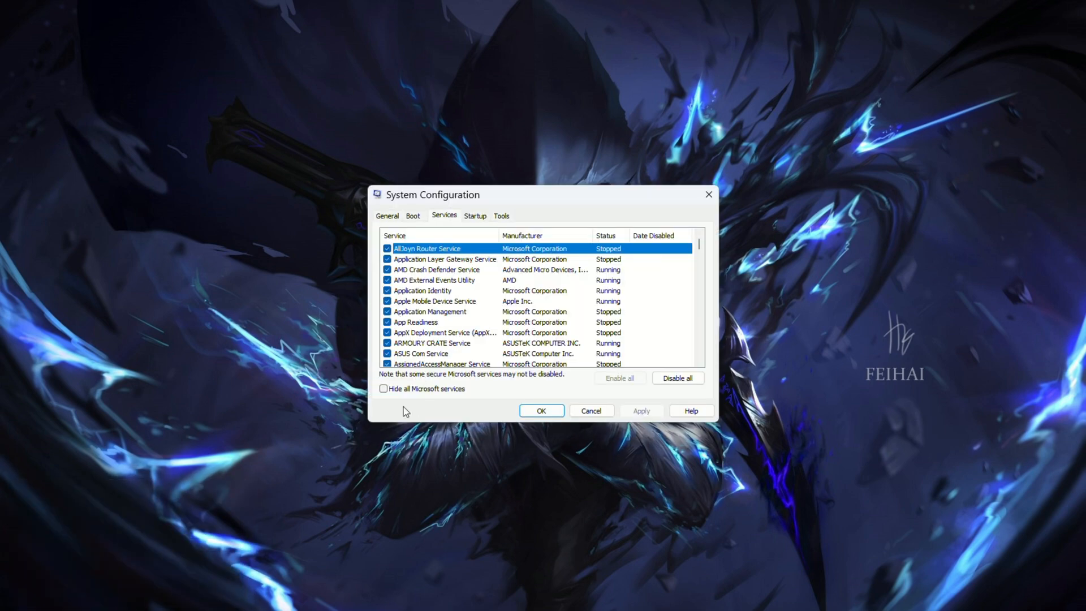
click(383, 388)
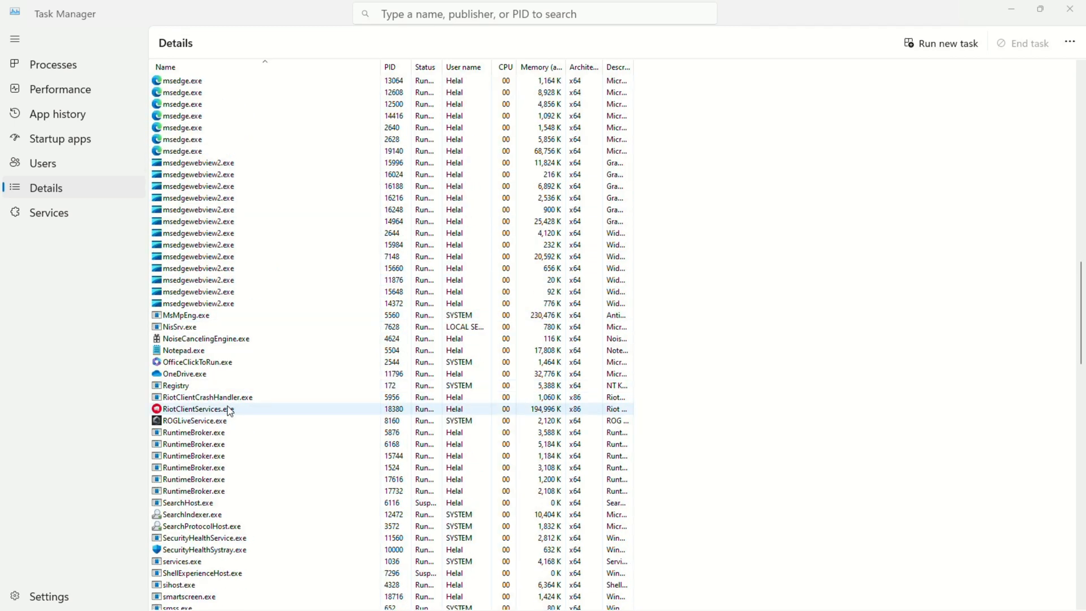
Set RiotClientServices.exe priority to Above normal and confirm the change
right_click(202, 409)
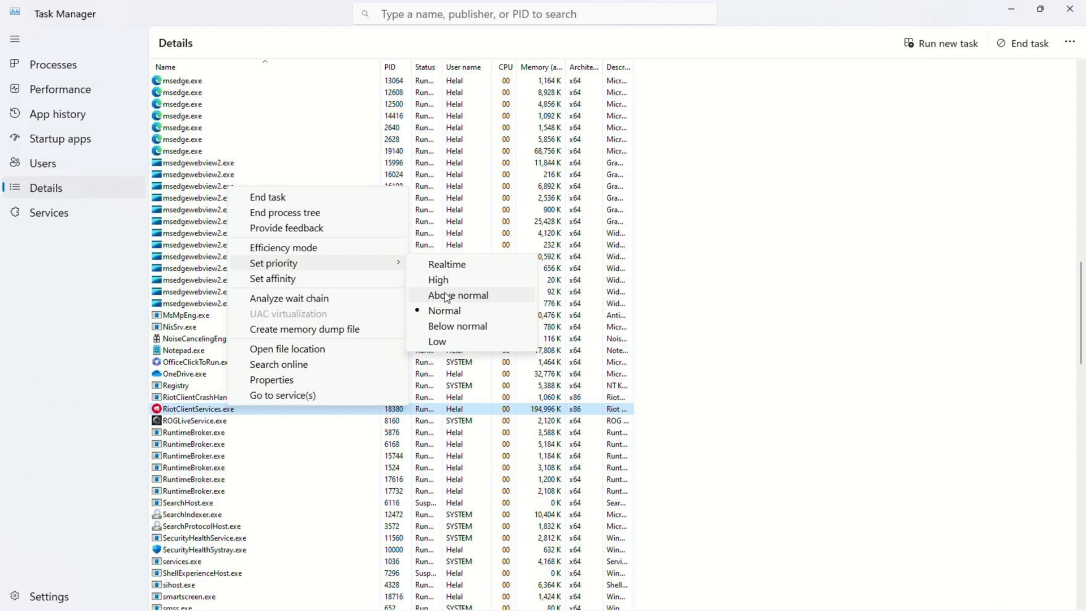
click(457, 294)
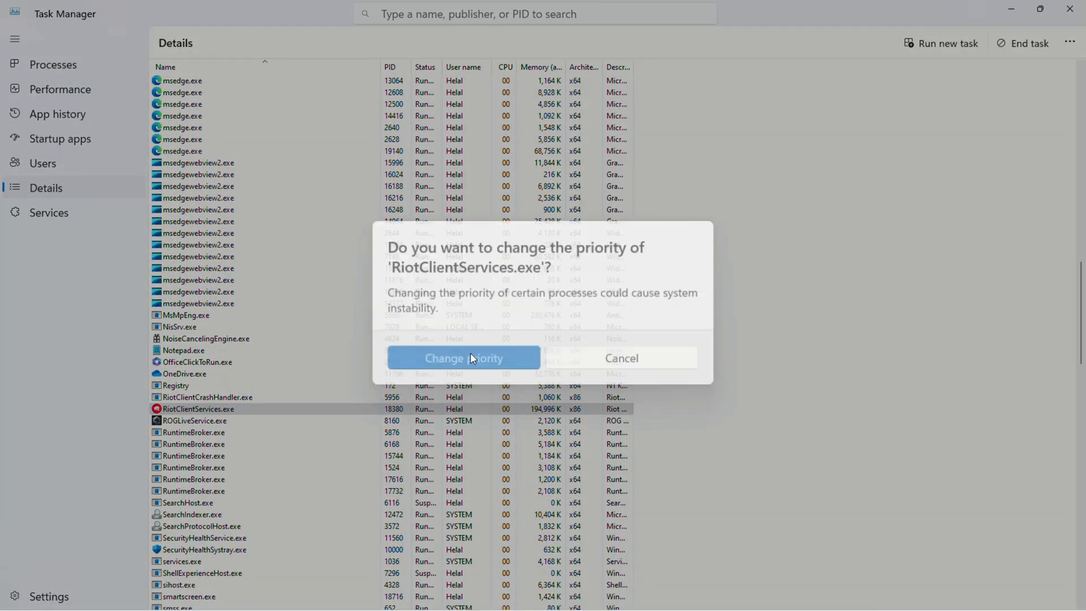
click(464, 359)
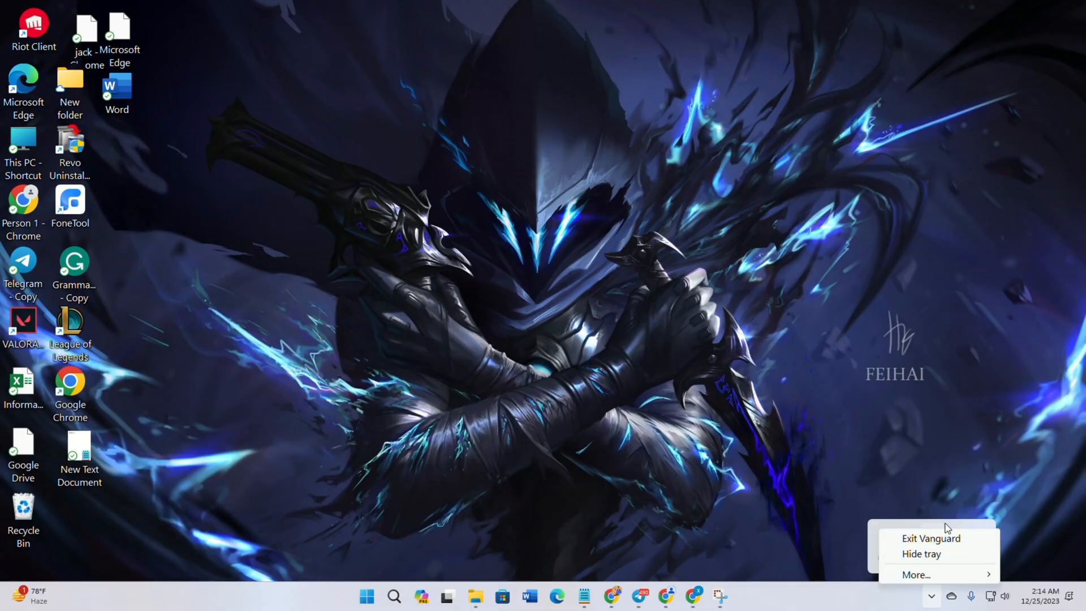
Exit the running Vanguard anti-cheat from its tray icon
click(367, 596)
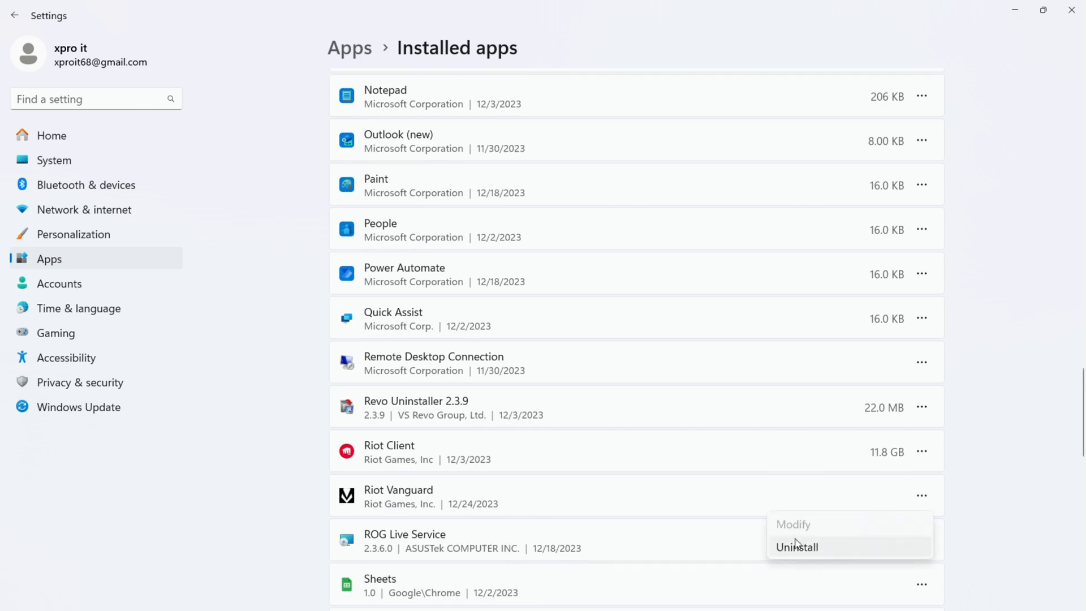
mouse_move(1071, 10)
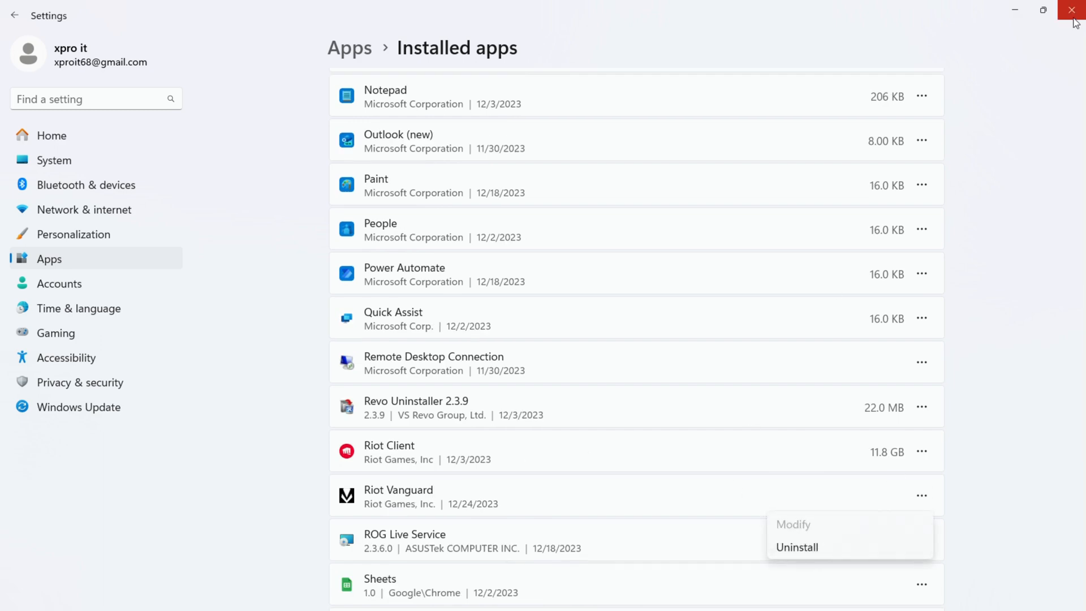
Close Settings, start Riot Client and launch VALORANT from My Games
click(1072, 10)
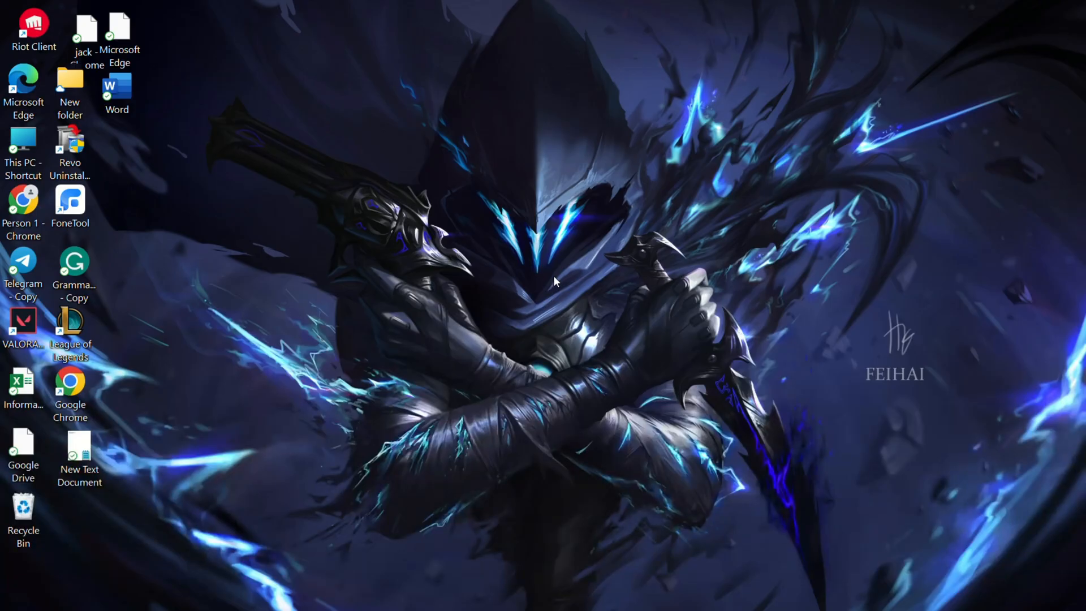
double_click(33, 27)
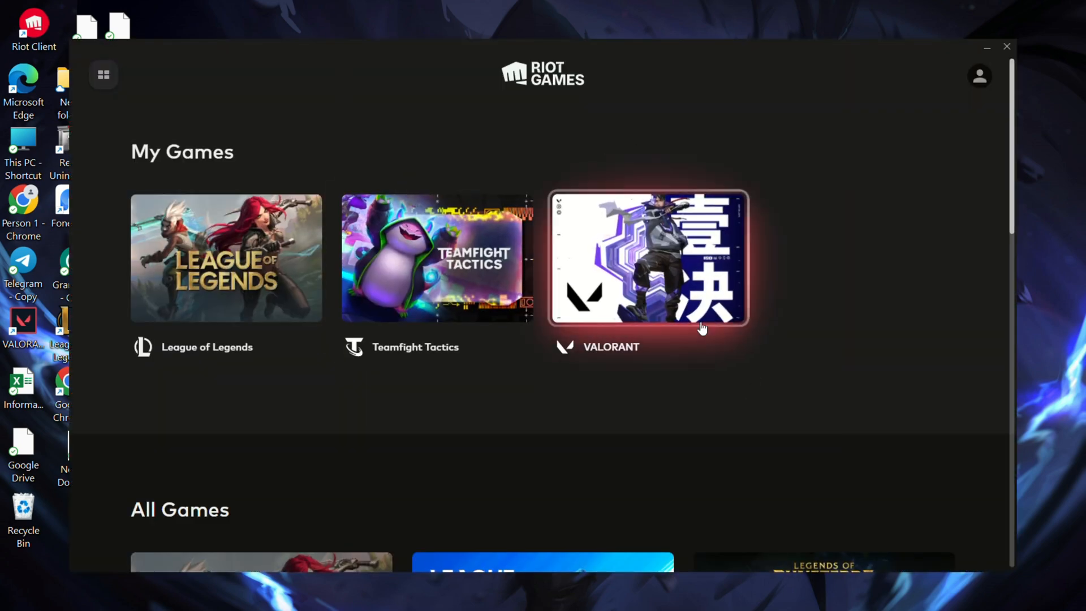
click(656, 258)
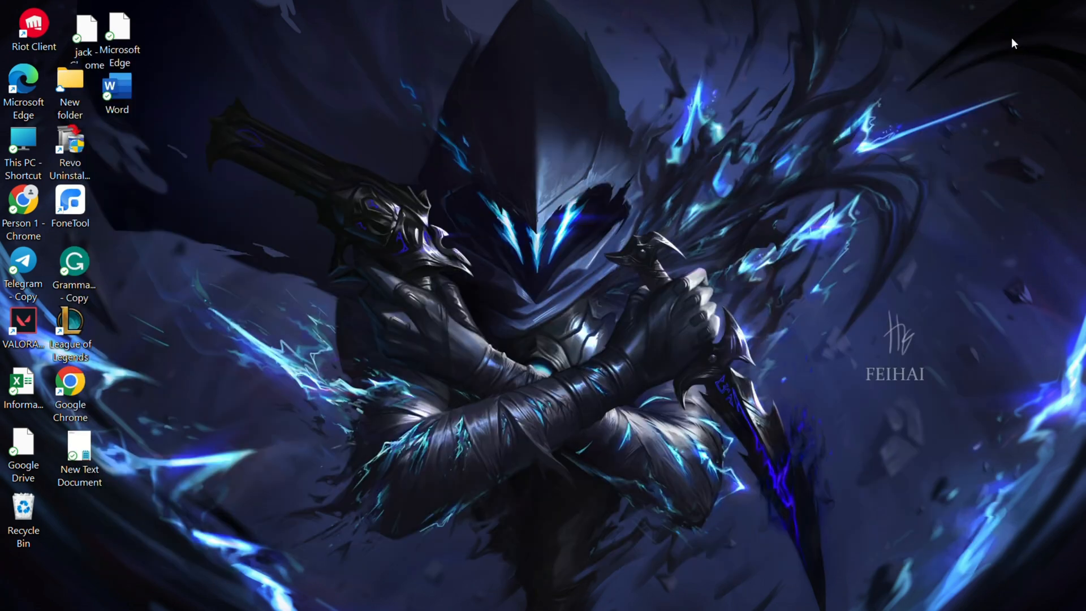
mouse_move(522, 47)
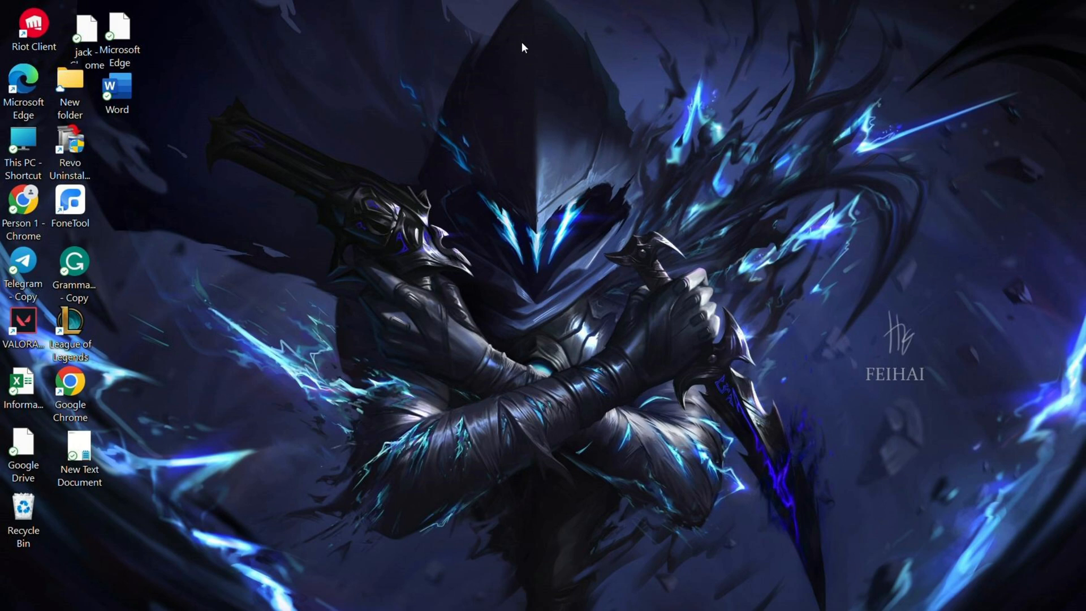